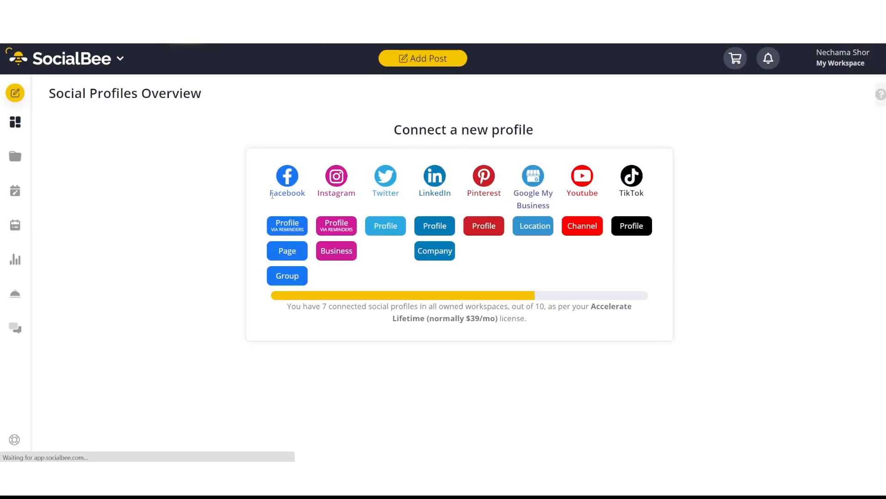
- Go to Content categories, listing Blog RSS, Short videos and Youtube RSS feed
click(15, 121)
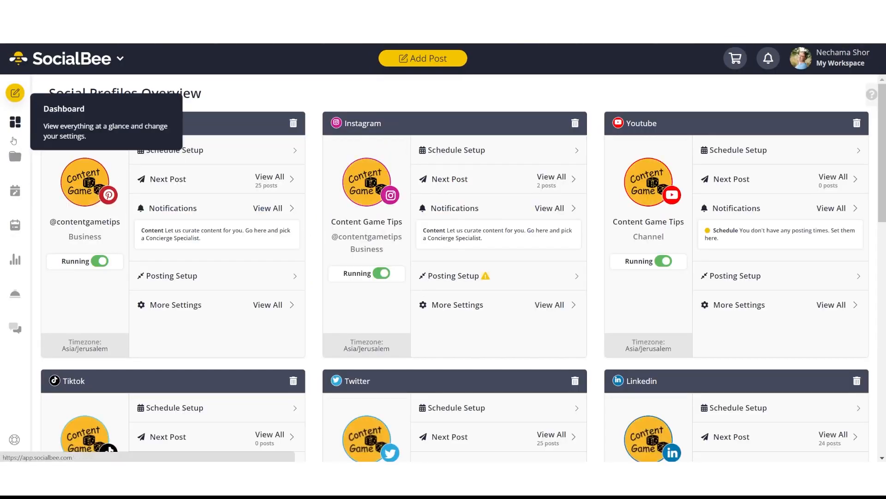
click(14, 156)
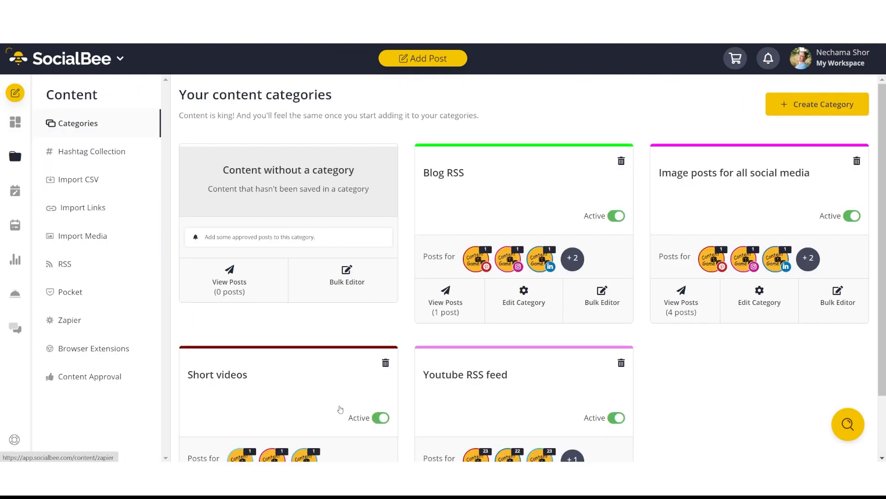
mouse_move(348, 408)
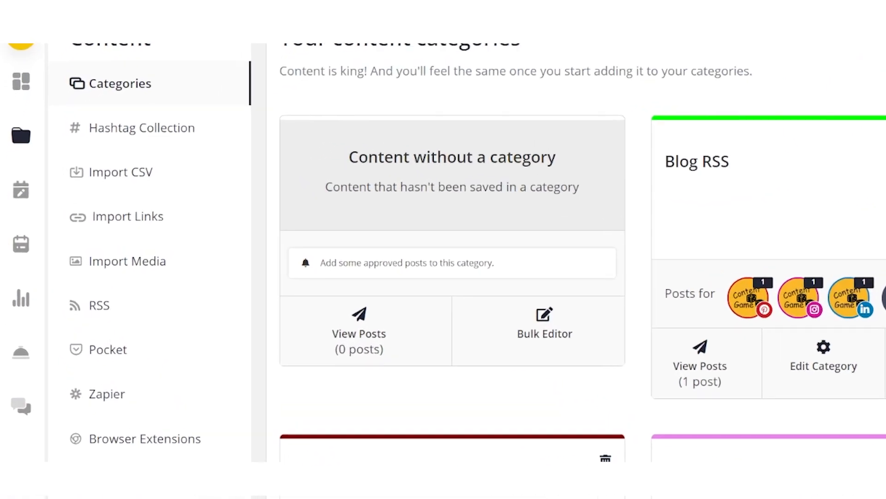
scroll(up, 3)
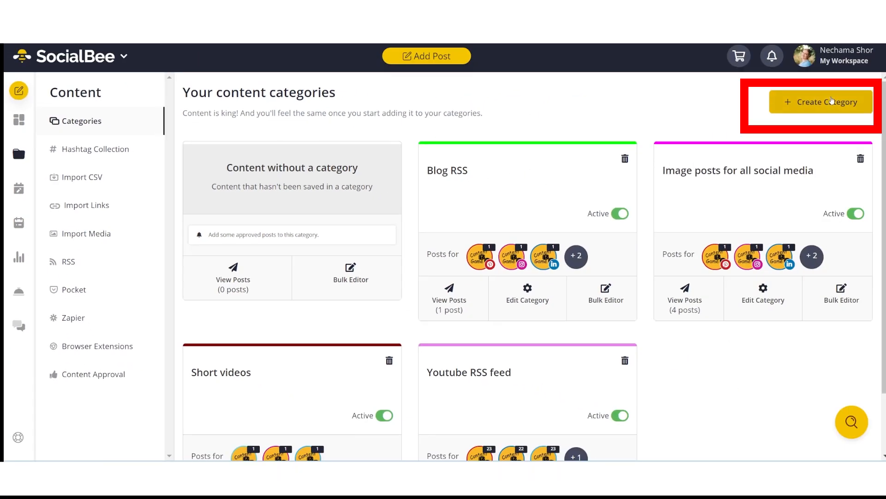
click(822, 101)
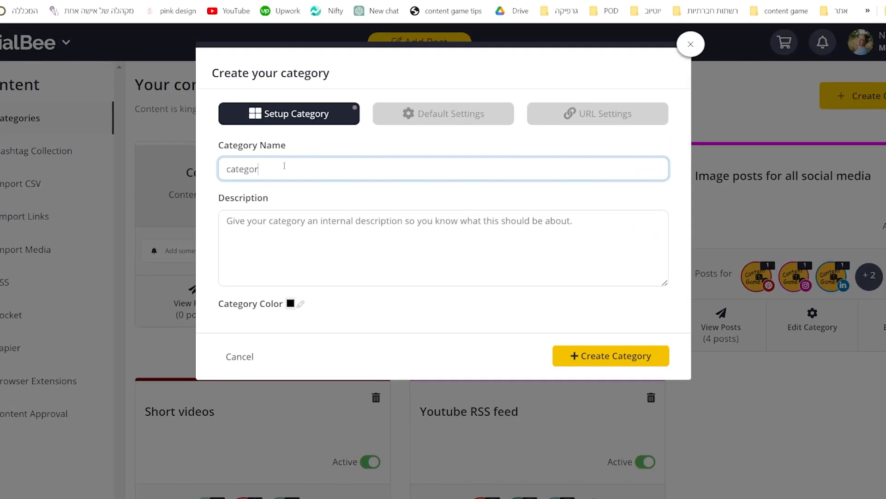
text(descript)
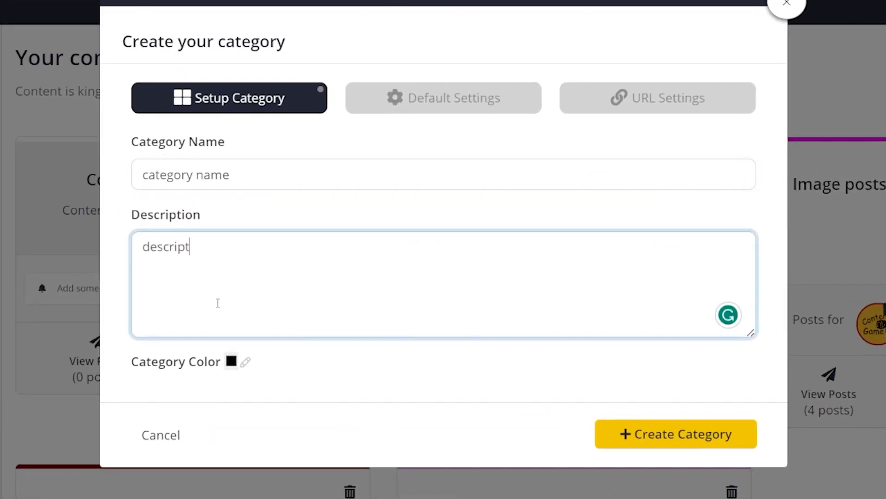
text(ion for you)
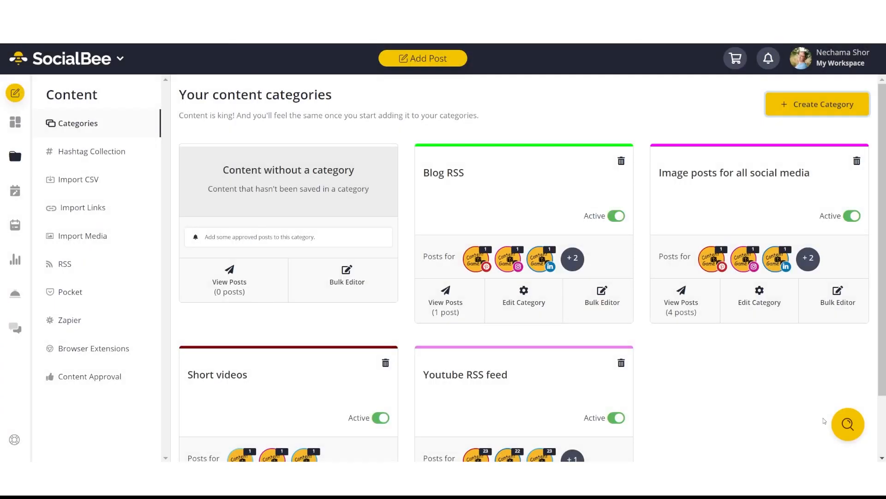
- Open the Short videos category card to view its podcast post
scroll(down, 3)
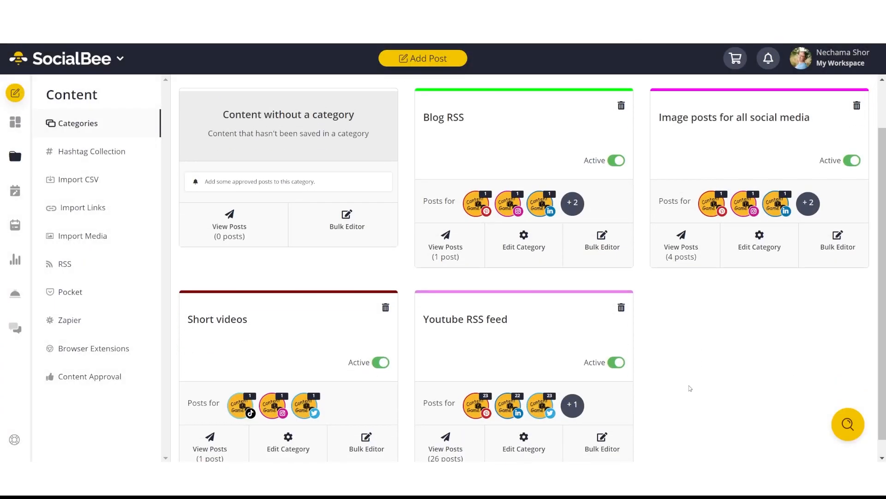
mouse_move(249, 328)
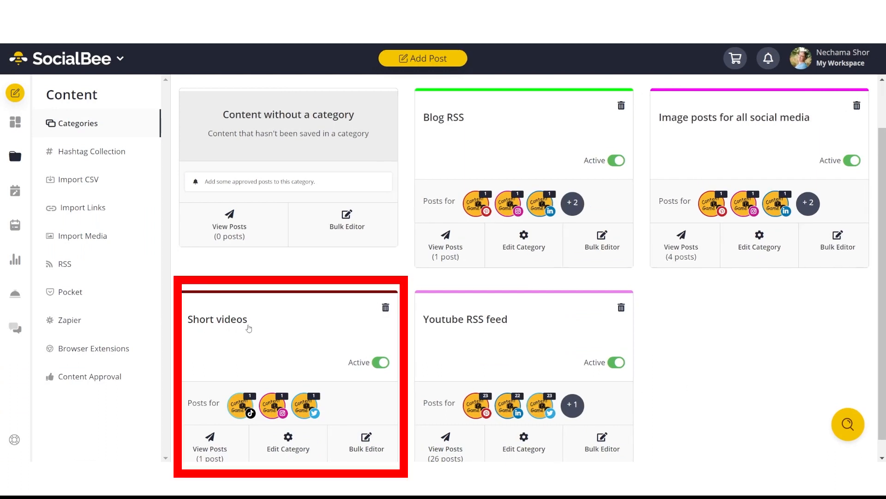
click(210, 443)
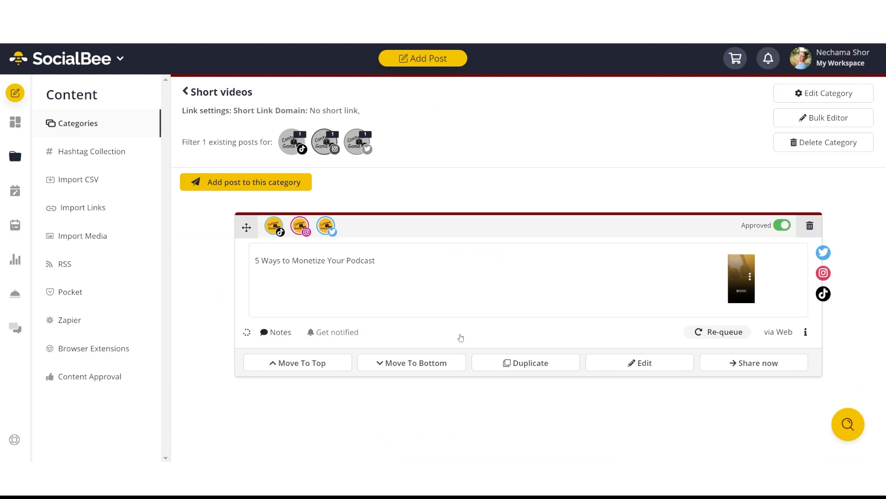
mouse_move(115, 109)
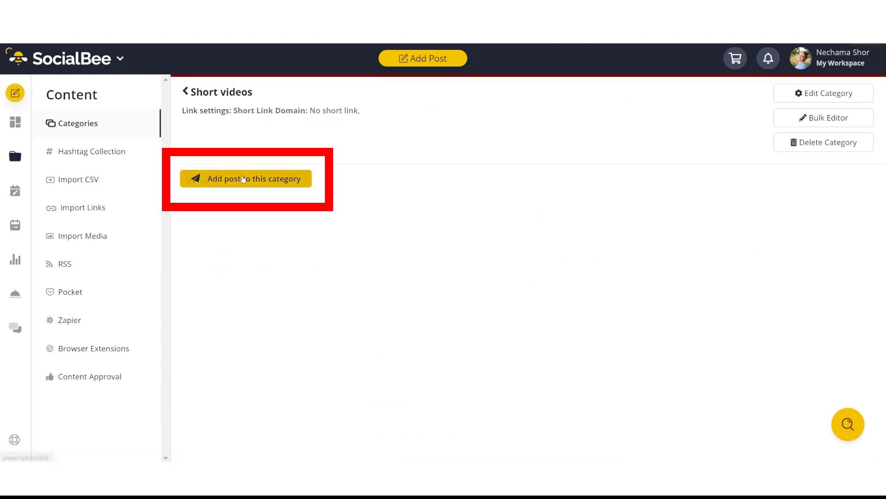
- Add a new post to Short videos and accept customizing it for TikTok
click(246, 178)
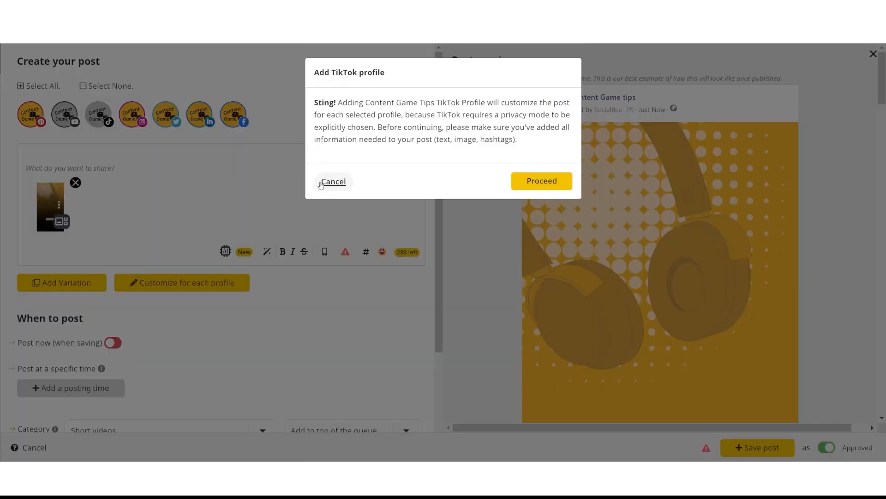
click(539, 181)
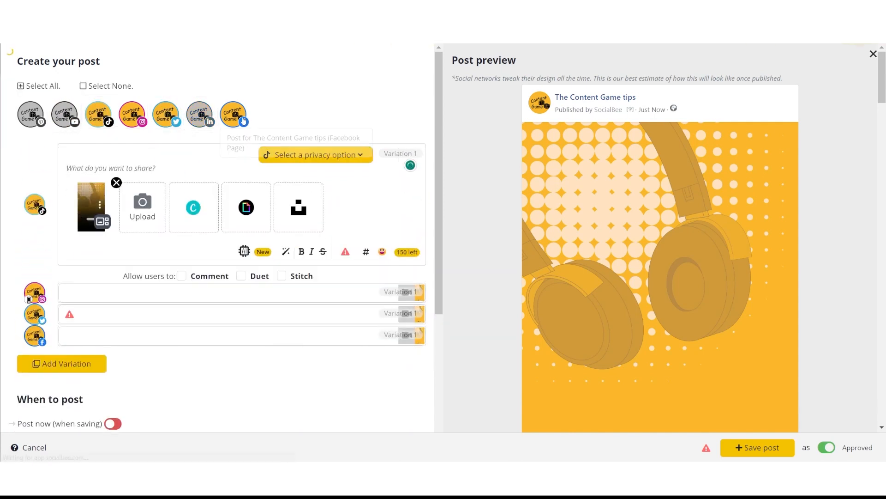
- Remove Facebook, set TikTok privacy to Public, and expand the Instagram version
click(232, 113)
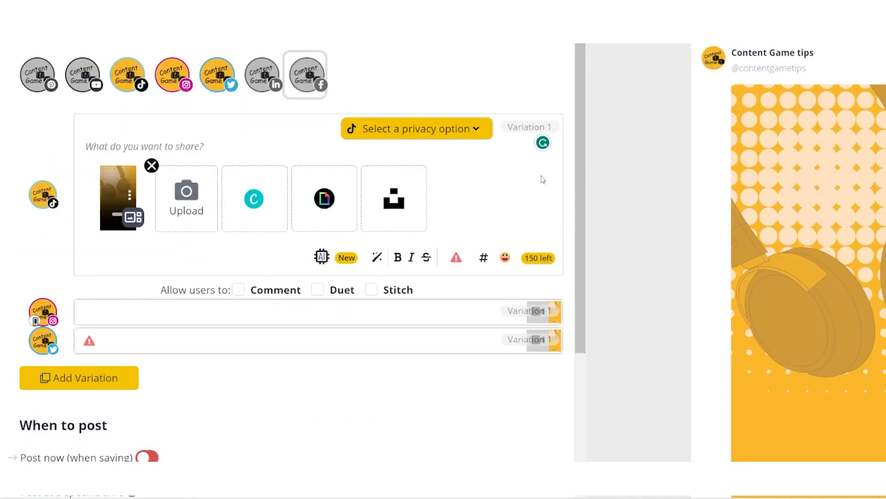
click(417, 128)
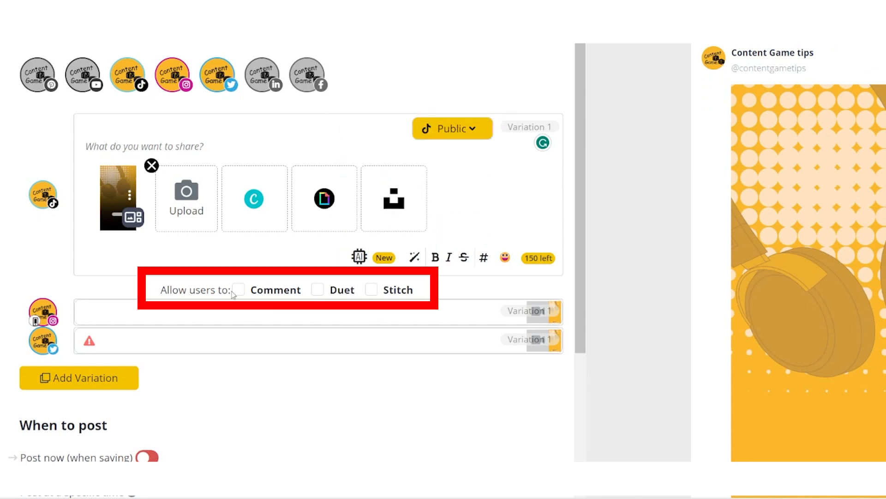
click(238, 289)
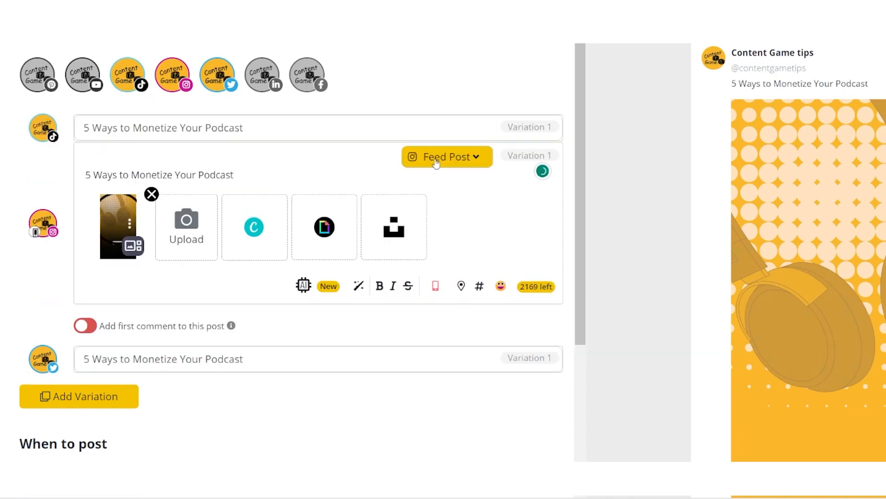
- Make Instagram a Feed & Reel post with caption and #onlinemoney hashtag
click(446, 157)
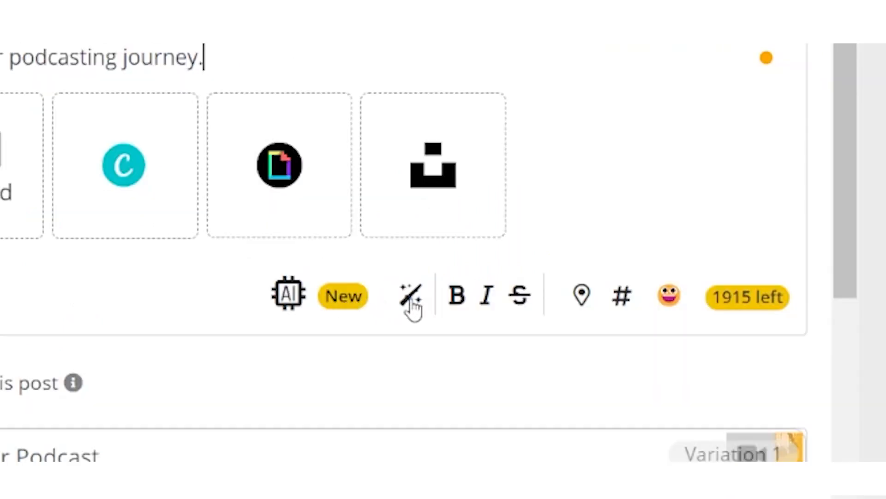
click(408, 294)
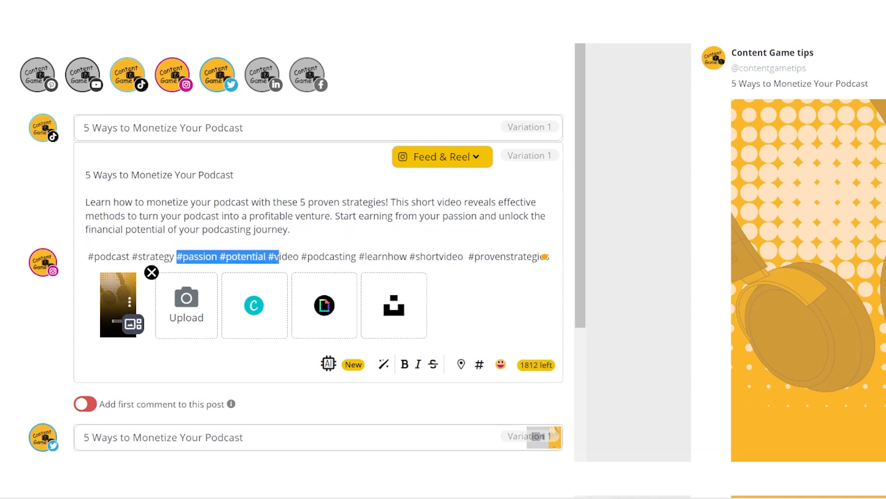
text(#monetizedpodcast)
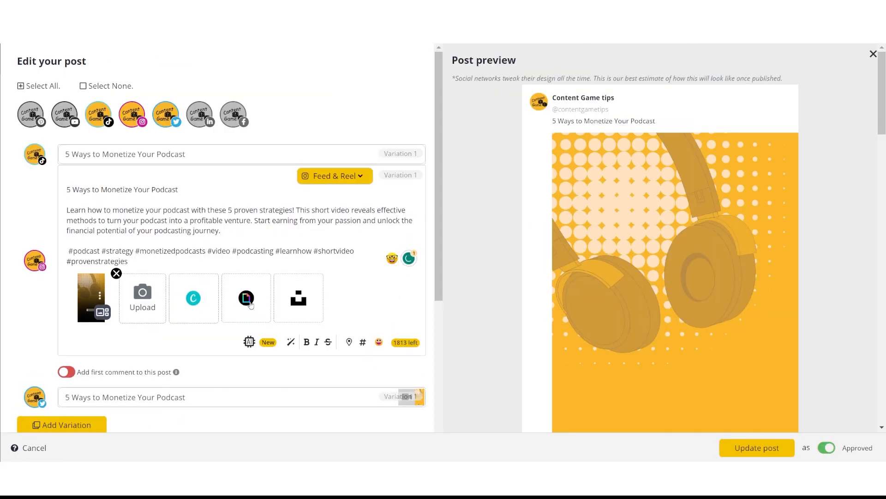
text(#onlinemoney)
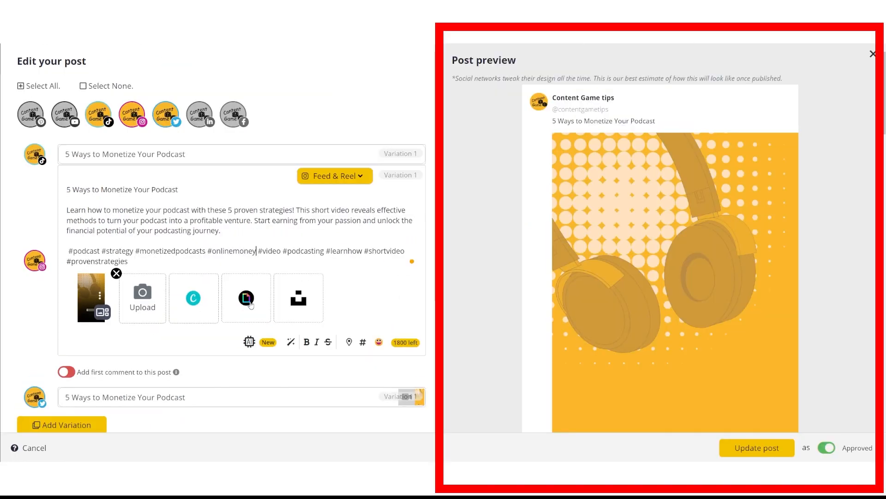
- Save the video post to the Short videos category
click(756, 447)
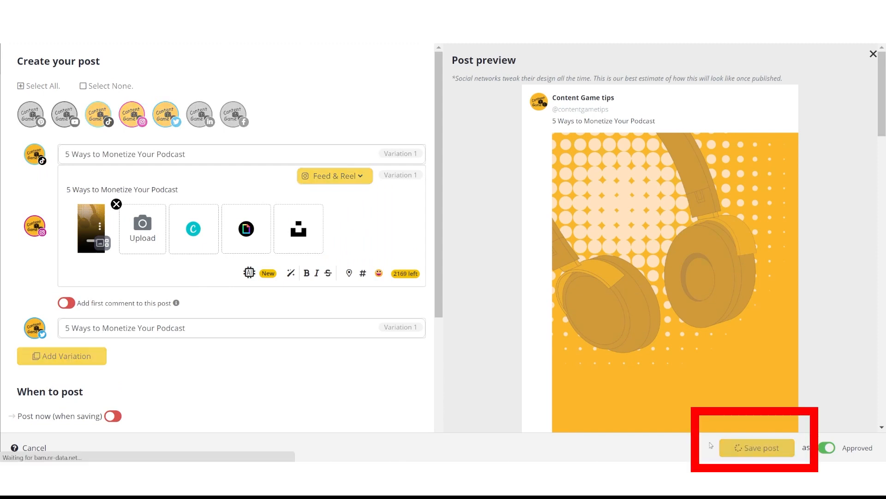
click(756, 448)
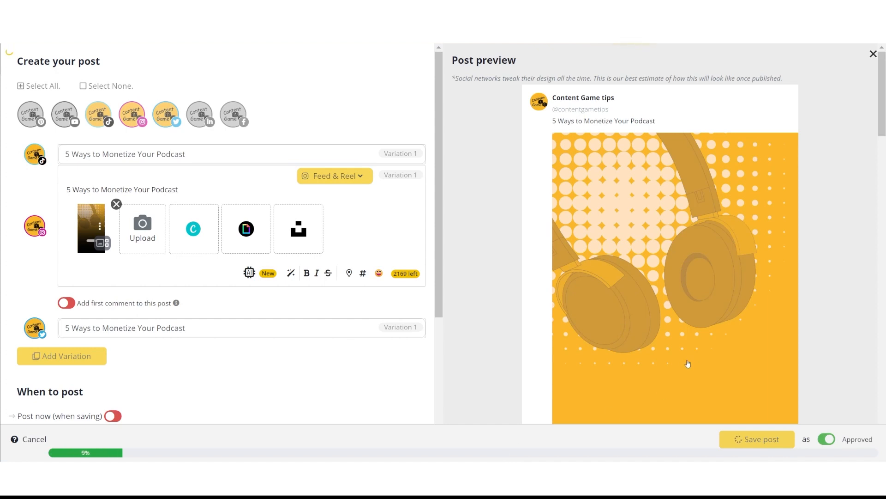
click(756, 438)
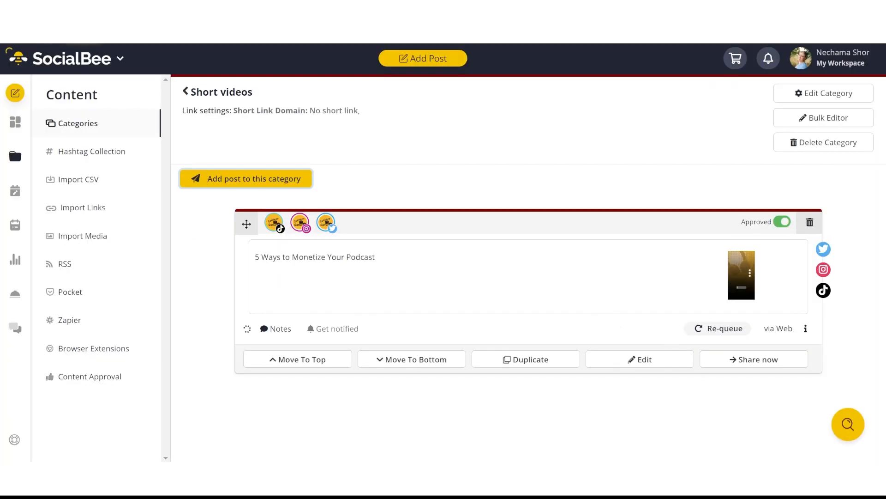
- View the category Schedule Setup, then browse the Dashboard's social profiles overview
click(15, 193)
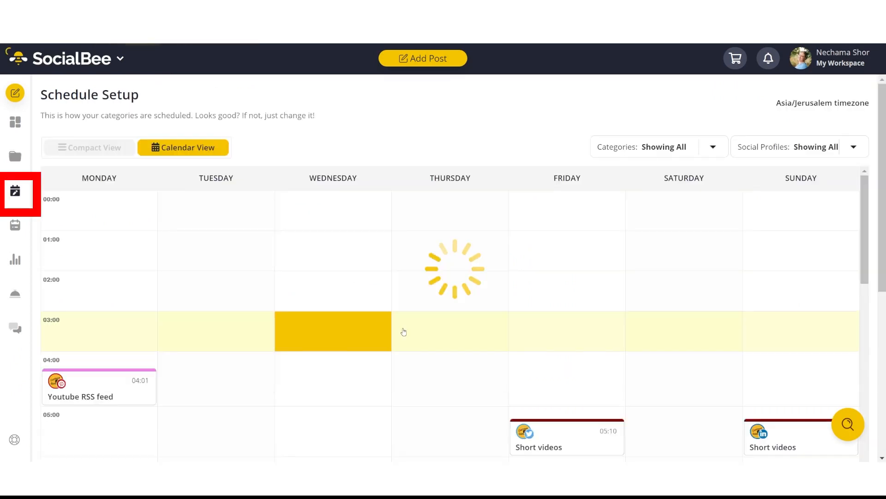
click(87, 147)
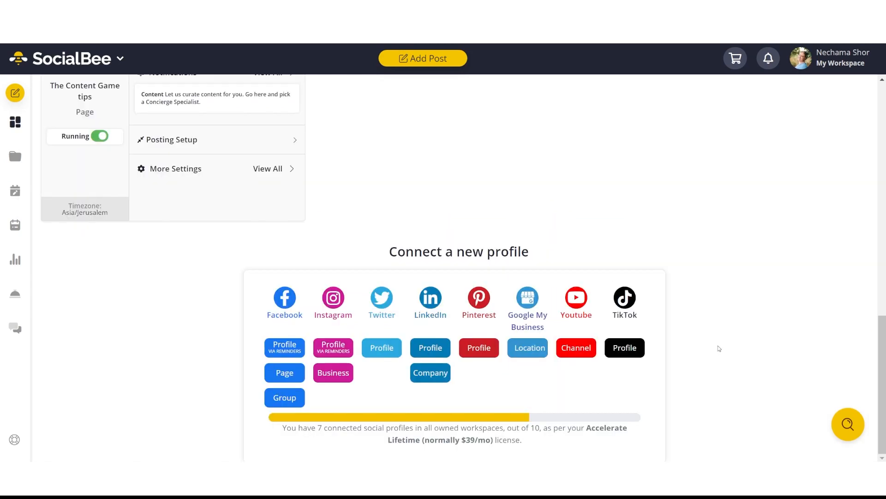
scroll(up, 3)
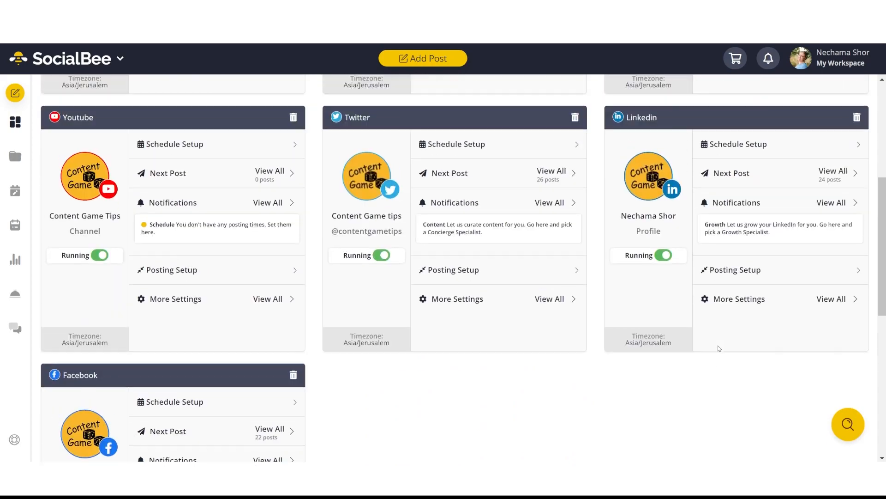
scroll(up, 3)
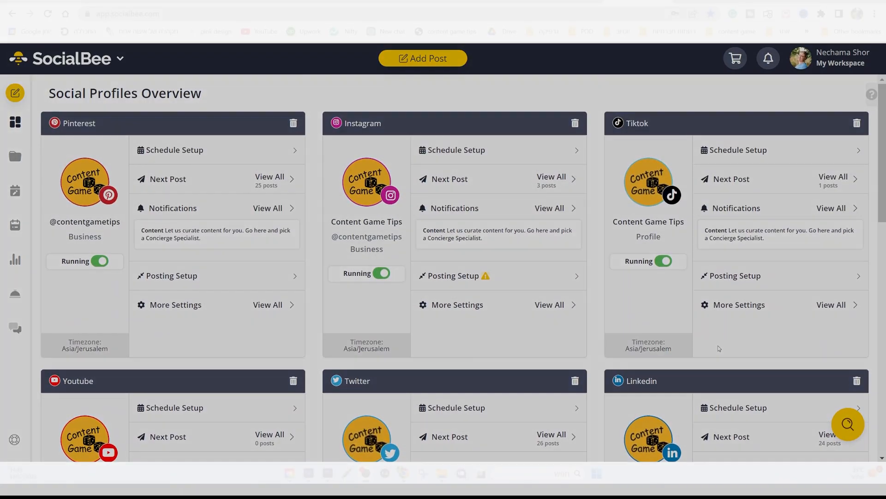